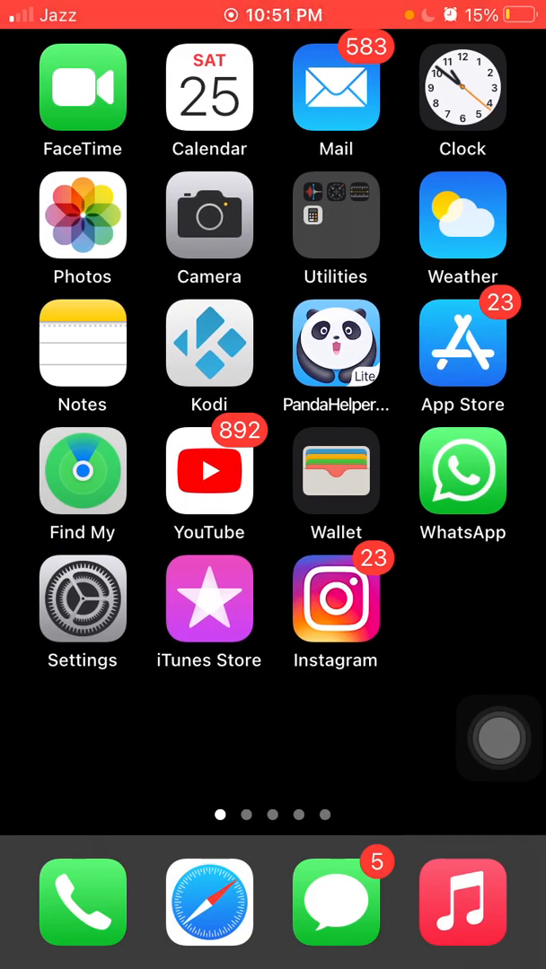
Step: Swipe the Home Screen to reach the Settings app with Airplane Mode on
scroll("left", 3)
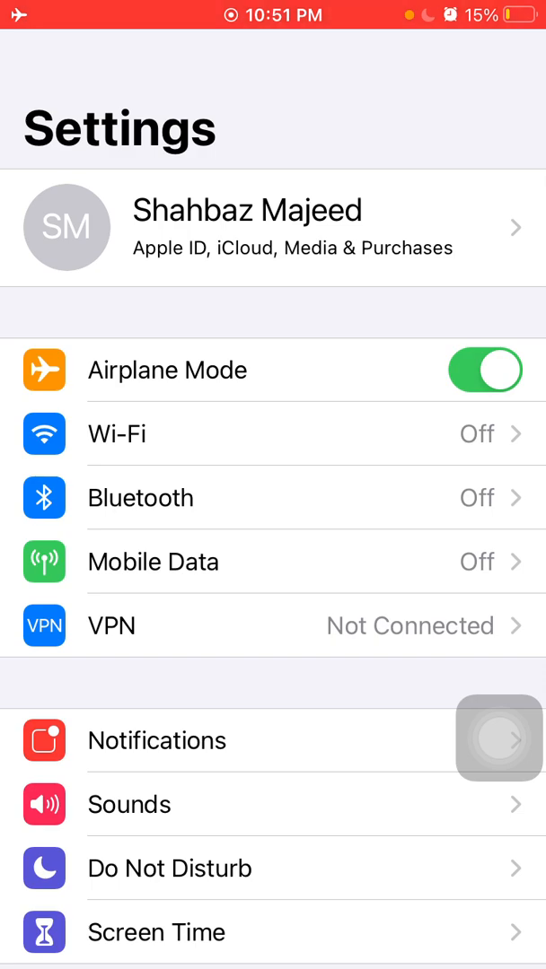
Step: Switch Airplane Mode off and go back to the Home Screen
left_click(485, 370)
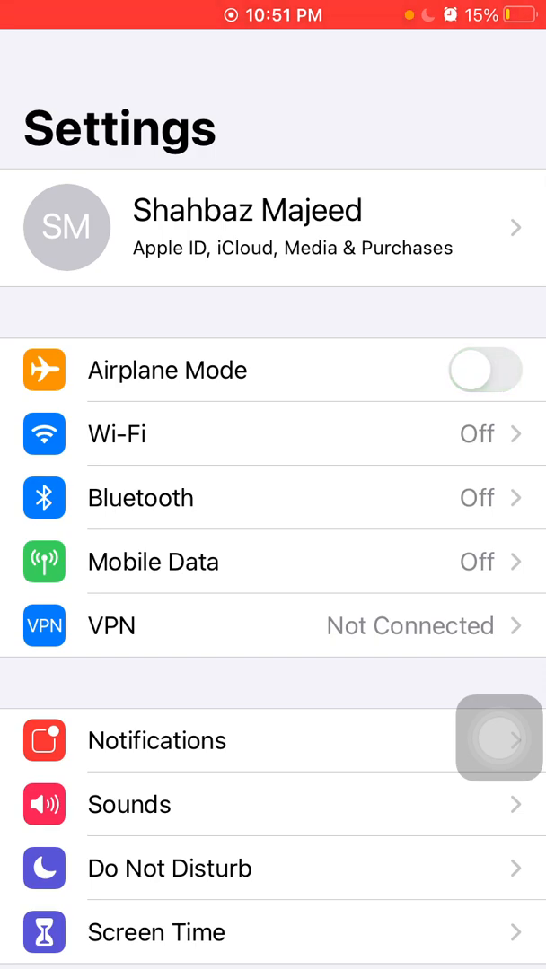
left_click(498, 738)
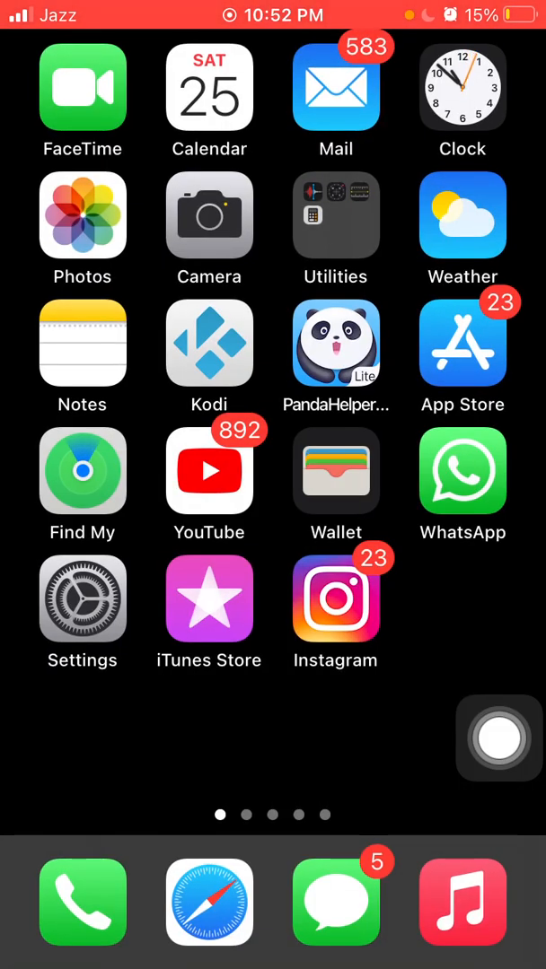
Step: Open General > iPhone Storage in Settings, showing 17.7 GB of 64 GB used
left_click(82, 615)
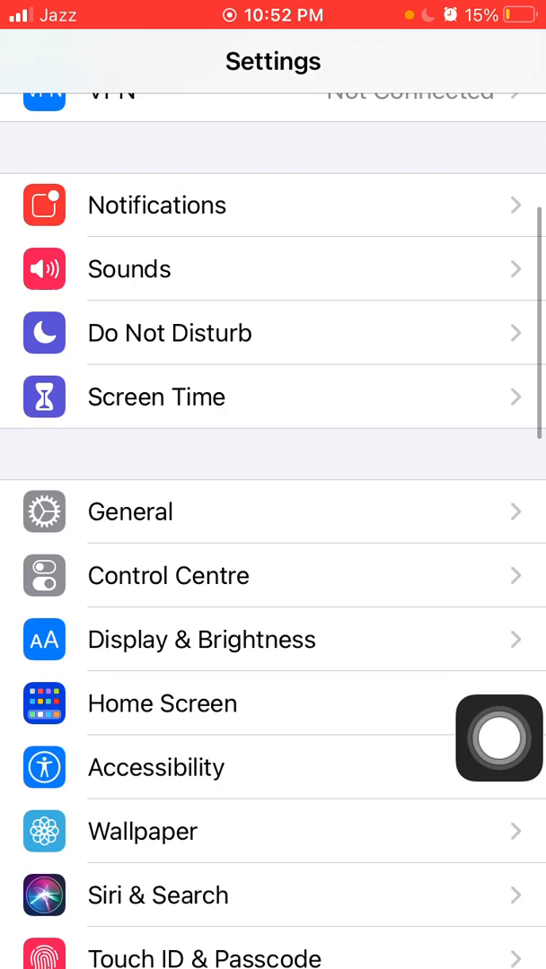
left_click(129, 512)
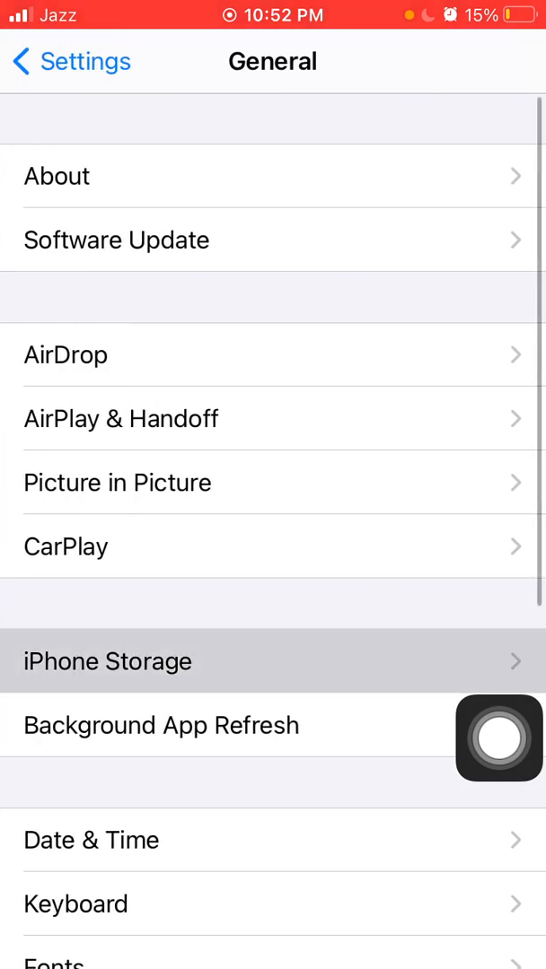
left_click(107, 660)
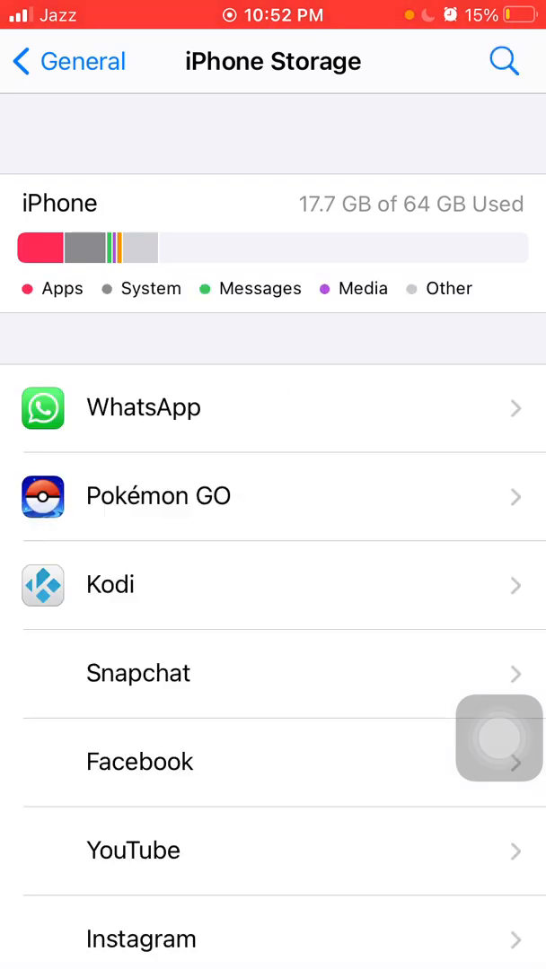
Step: Scroll the iPhone Storage page, then return Home via AssistiveTouch
scroll("down", 3)
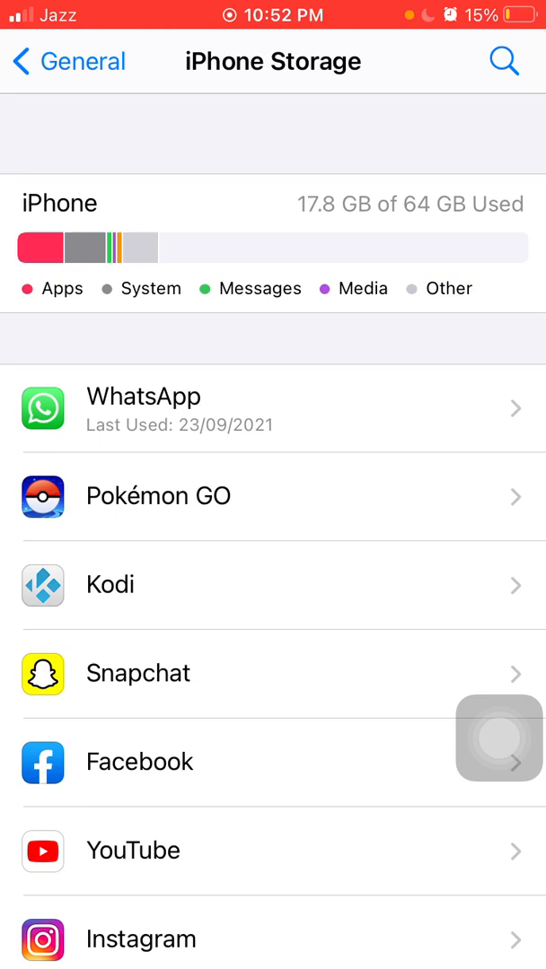
left_click(499, 738)
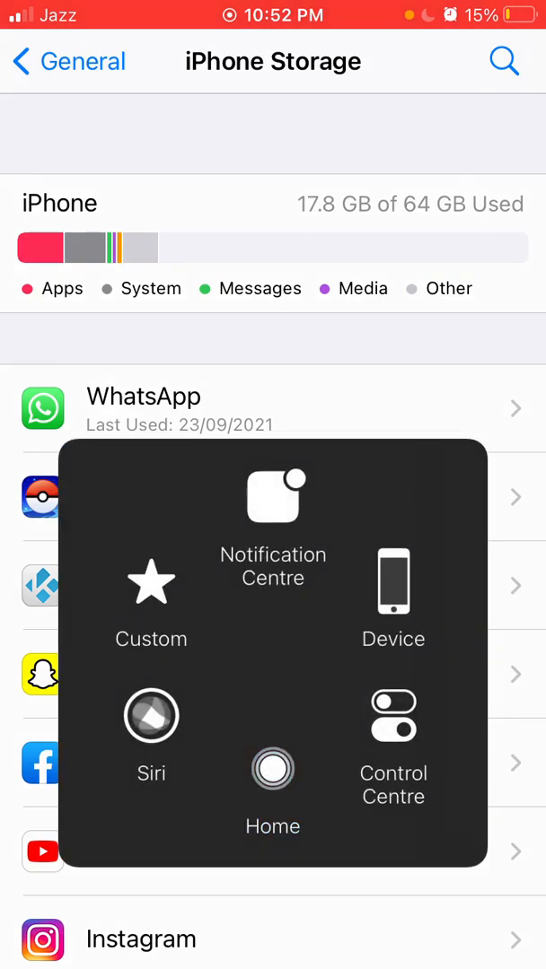
left_click(273, 769)
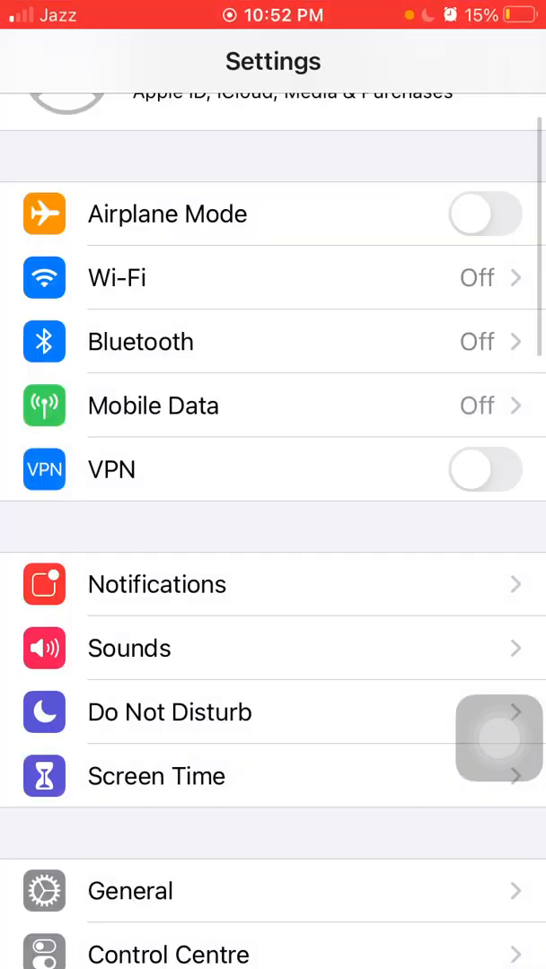
Step: View General > Date & Time showing Set Automatically on, then return Home
left_click(129, 891)
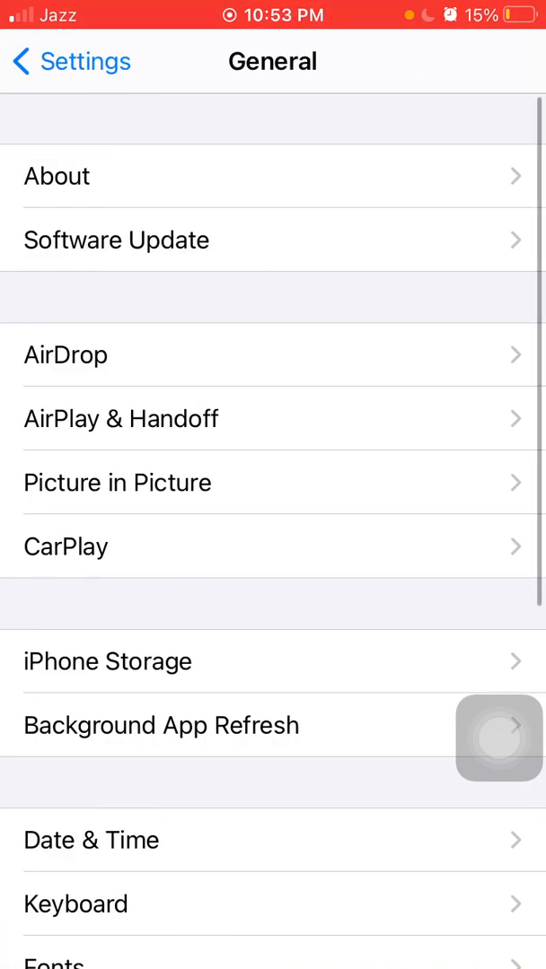
left_click(91, 840)
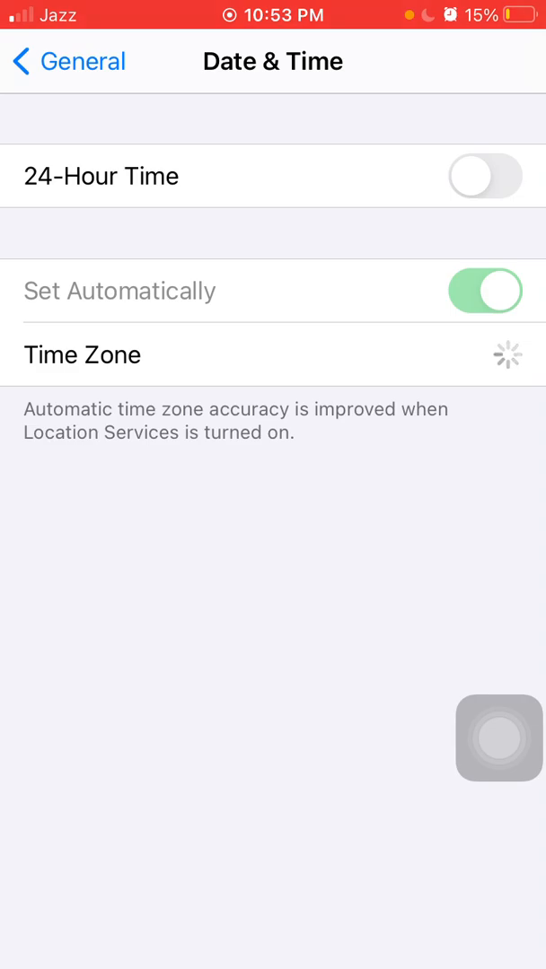
left_click(498, 737)
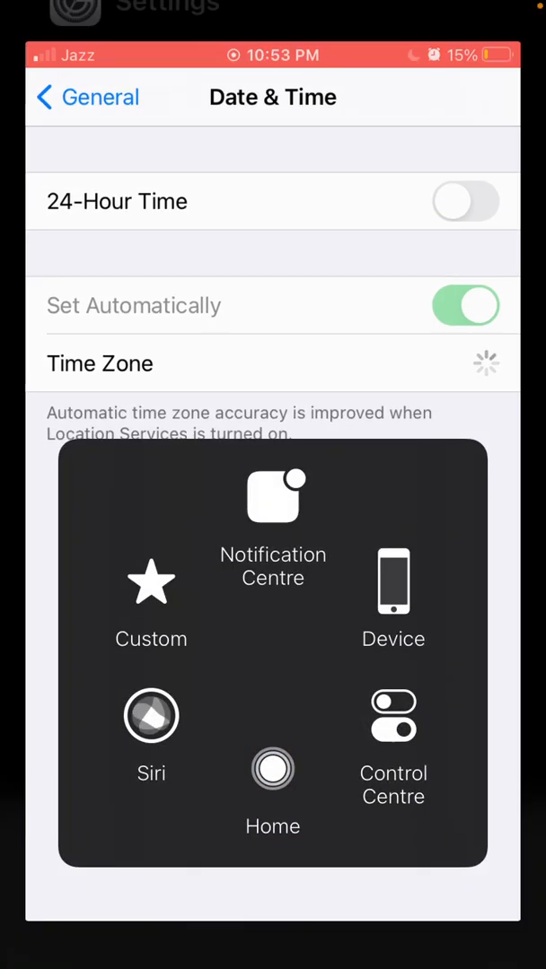
left_click(273, 769)
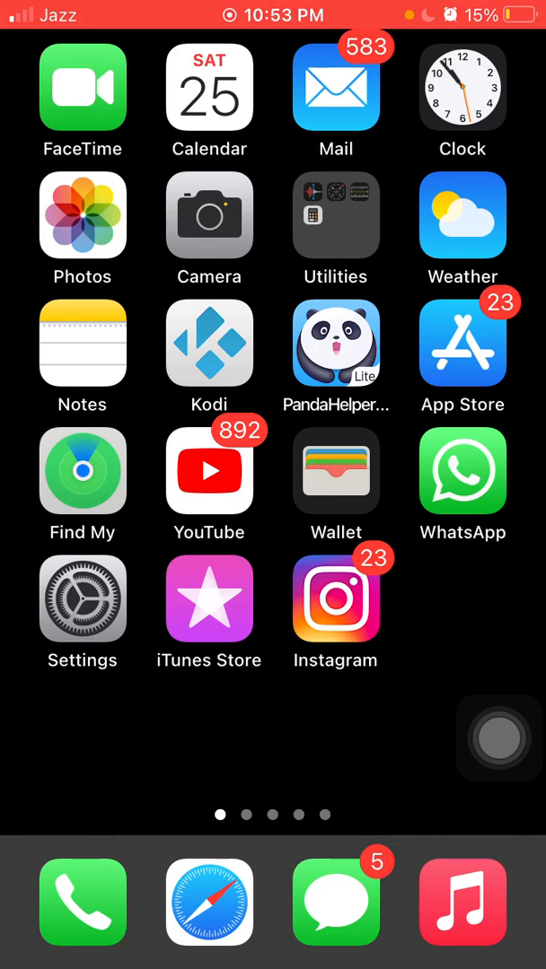
Step: Open Settings > General > Reset to show the reset and erase options
left_click(81, 599)
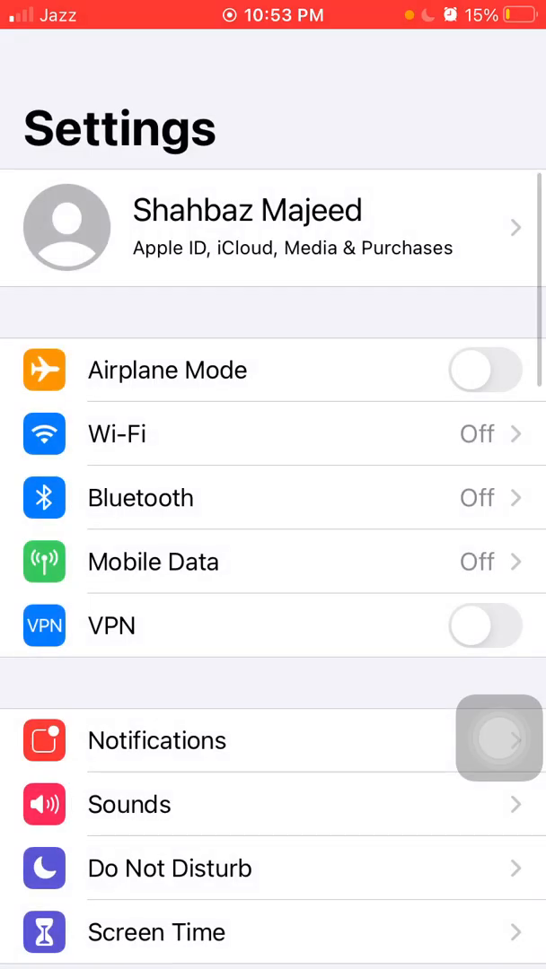
left_click(269, 738)
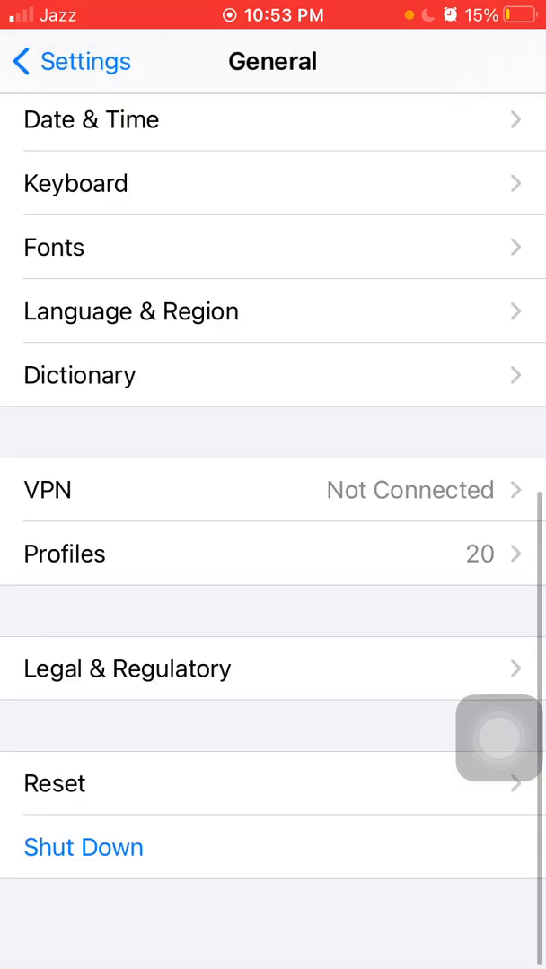
left_click(55, 783)
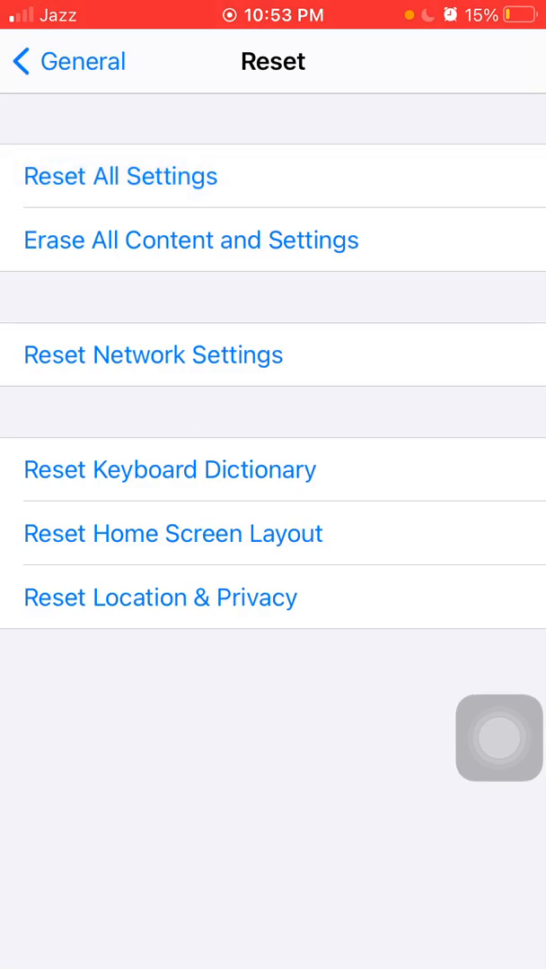
Step: Exit the Reset page without resetting, returning Home through AssistiveTouch
left_click(120, 176)
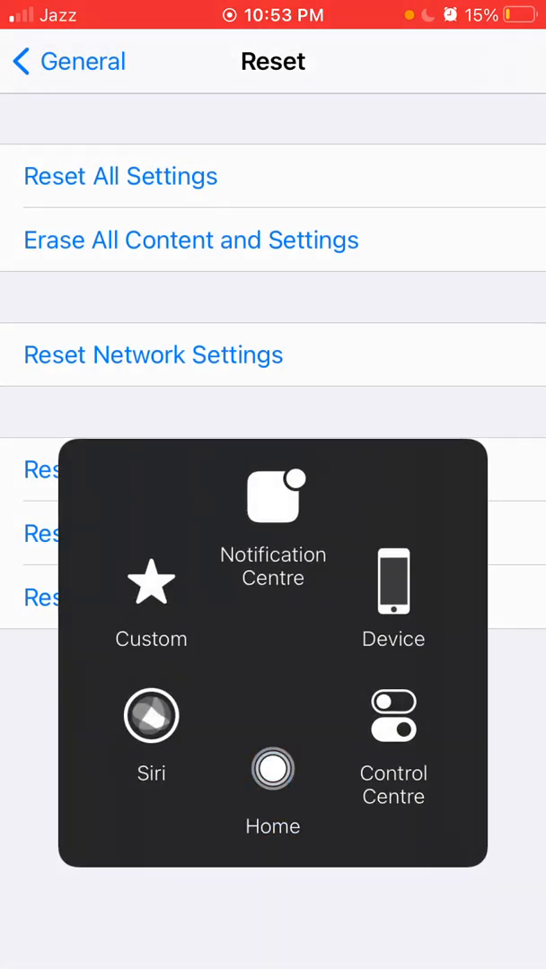
left_click(273, 769)
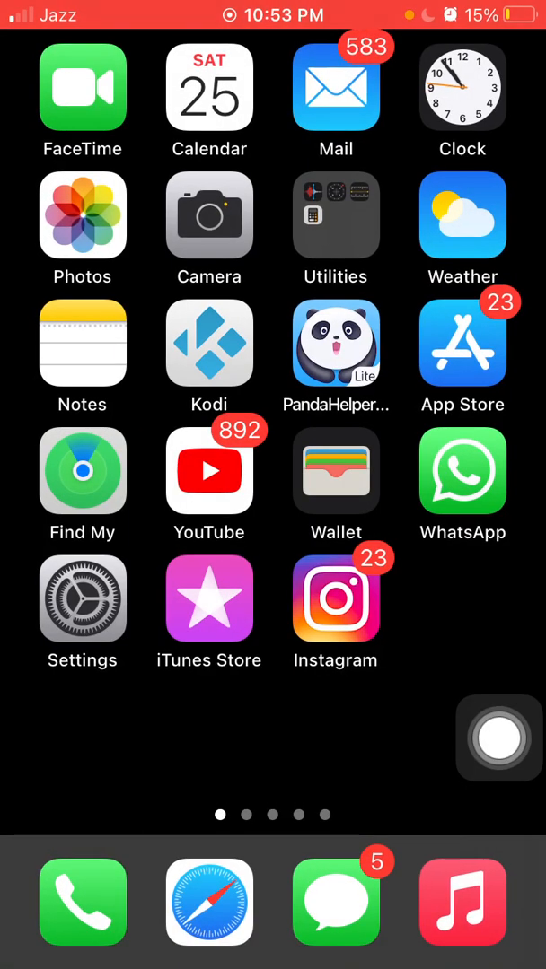